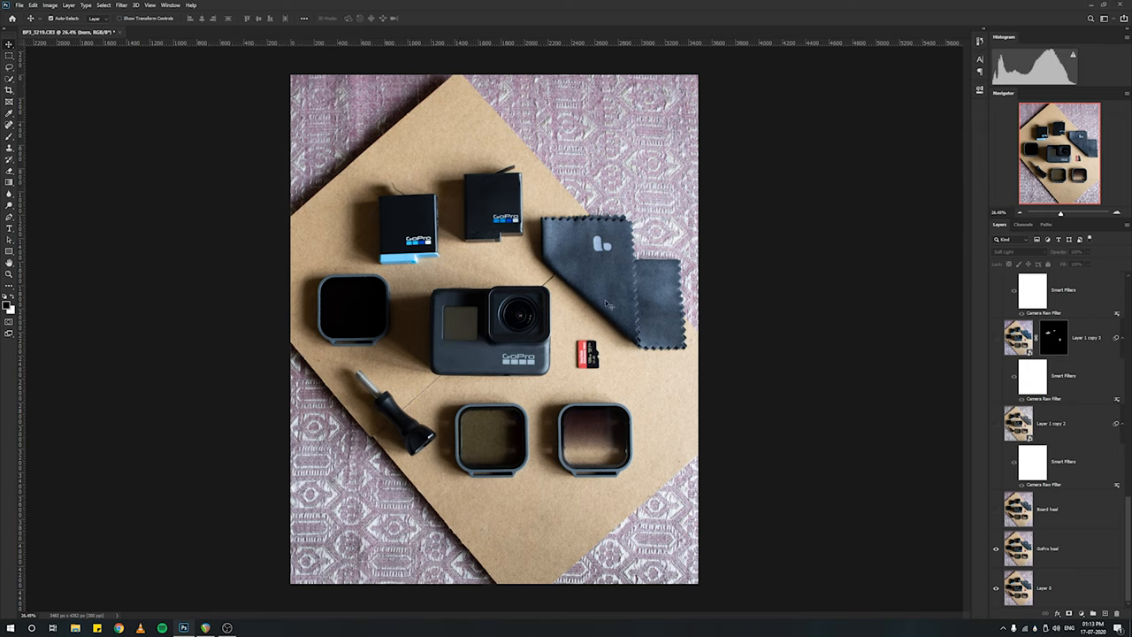
mouse_move(658, 325)
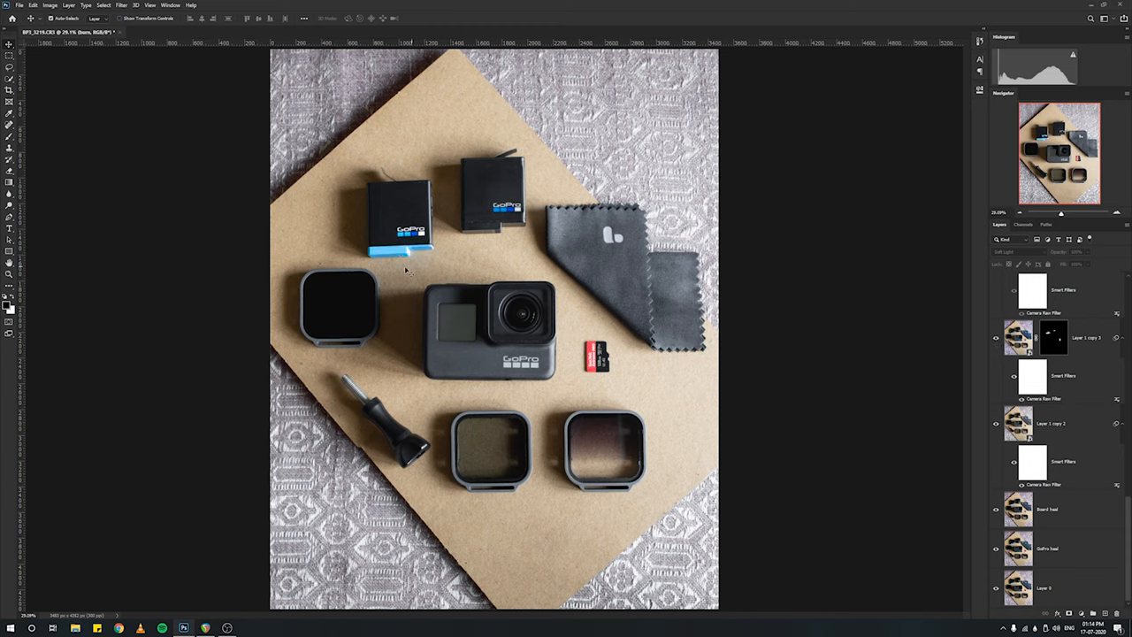
mouse_move(474, 283)
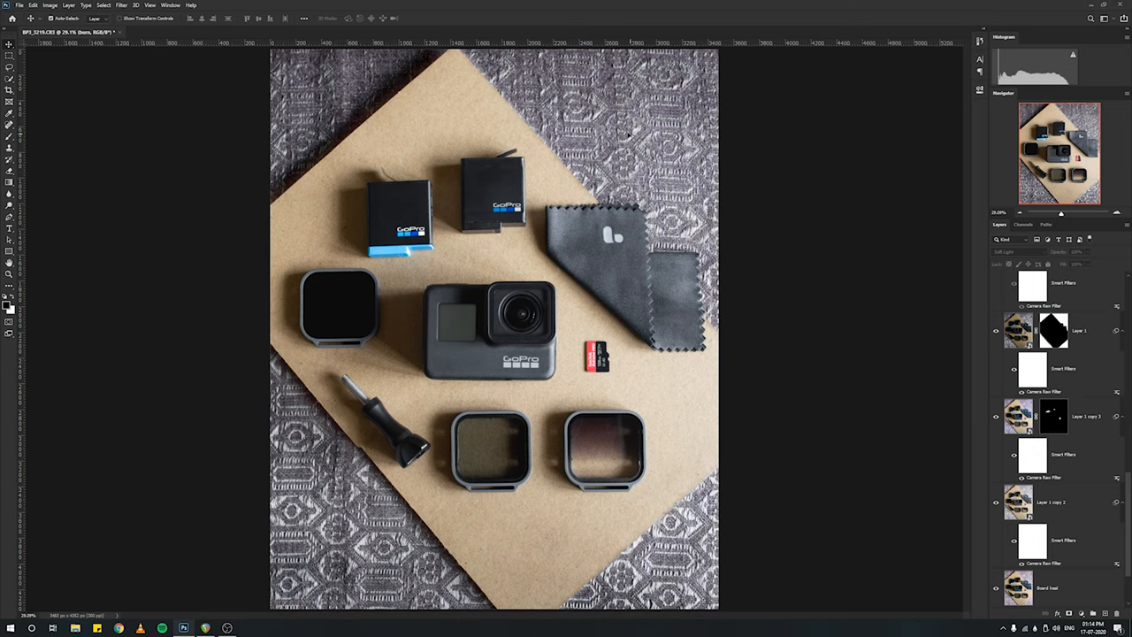
mouse_move(406, 228)
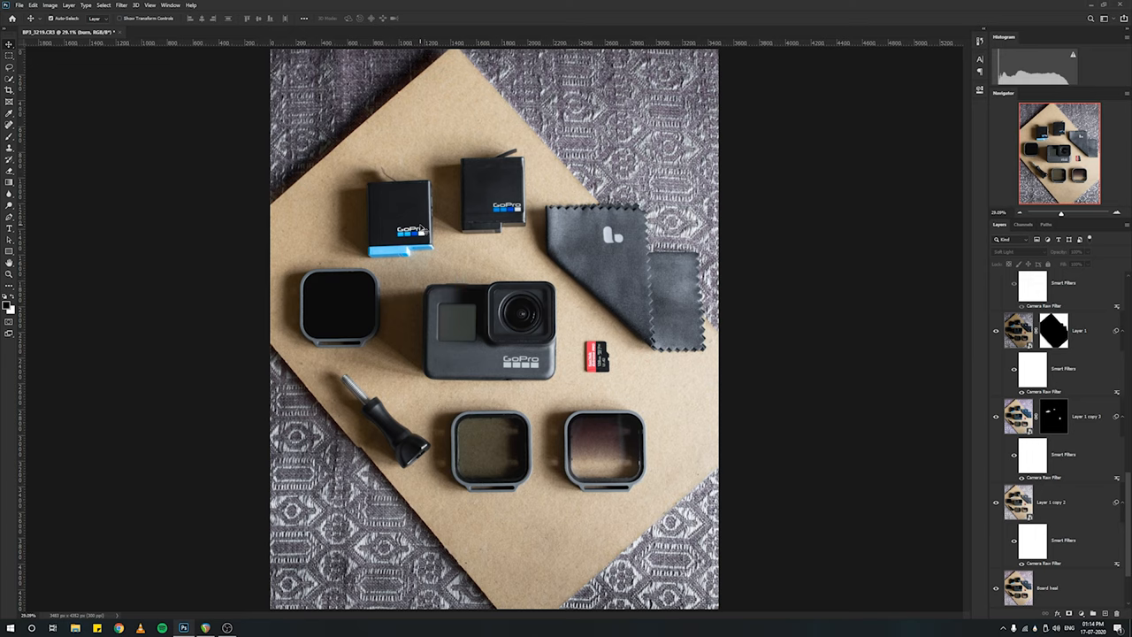
mouse_move(866, 456)
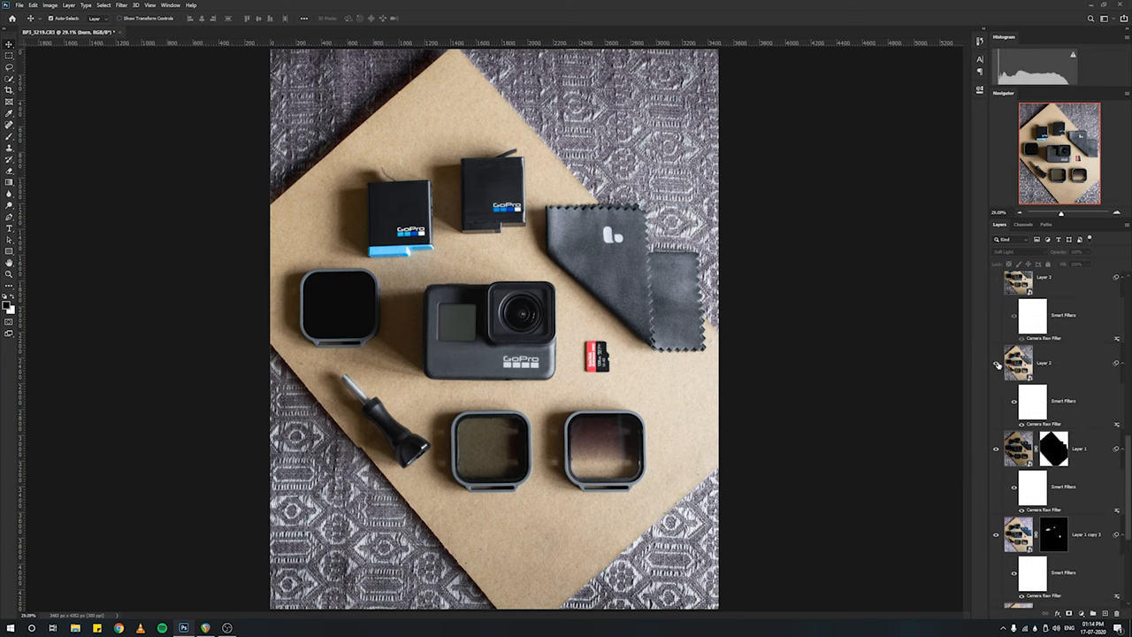
mouse_move(995, 364)
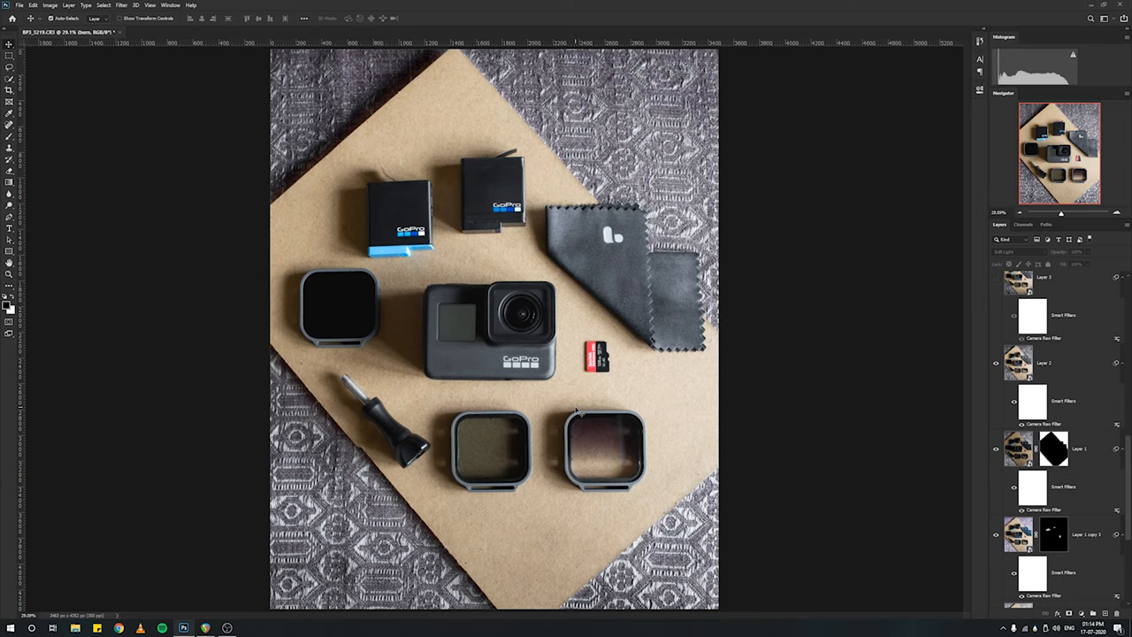
mouse_move(605, 325)
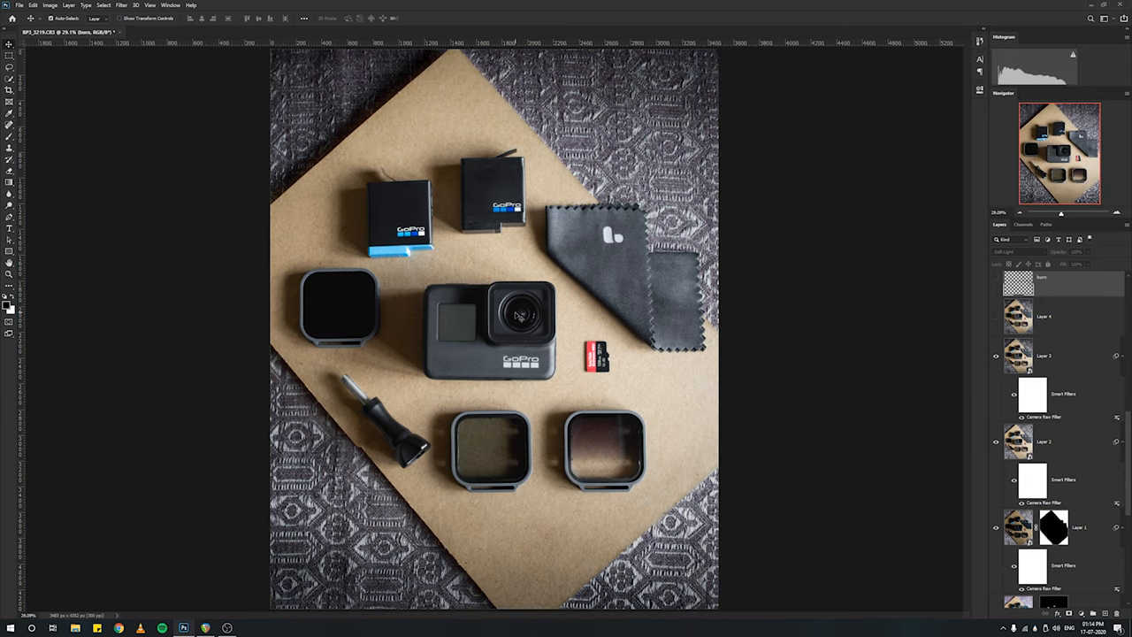
mouse_move(515, 331)
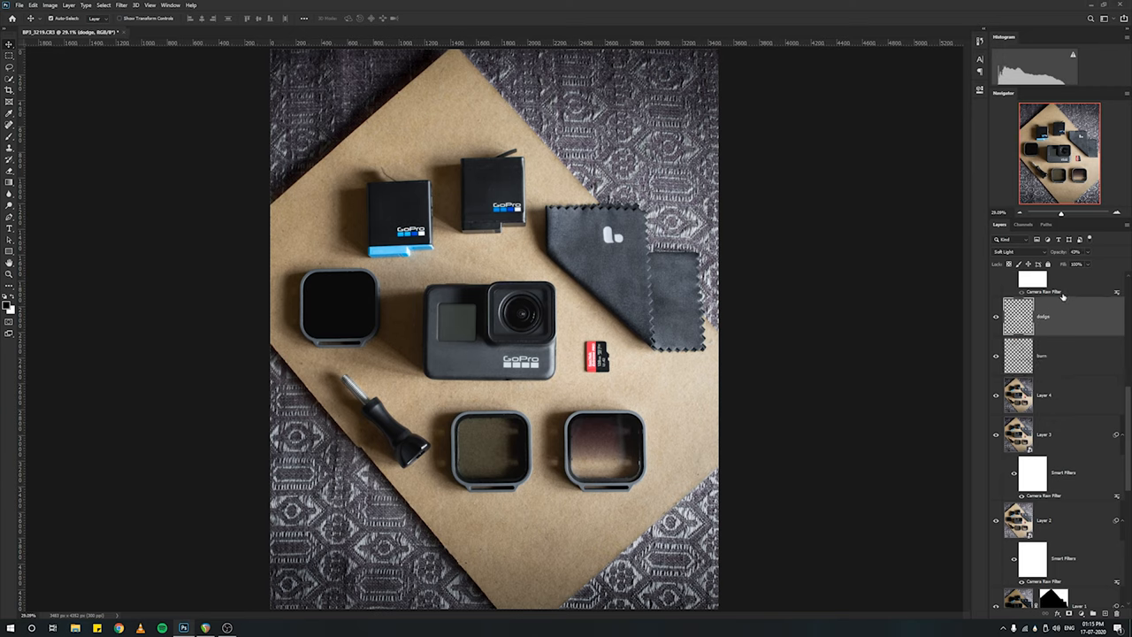
scroll(down, 3)
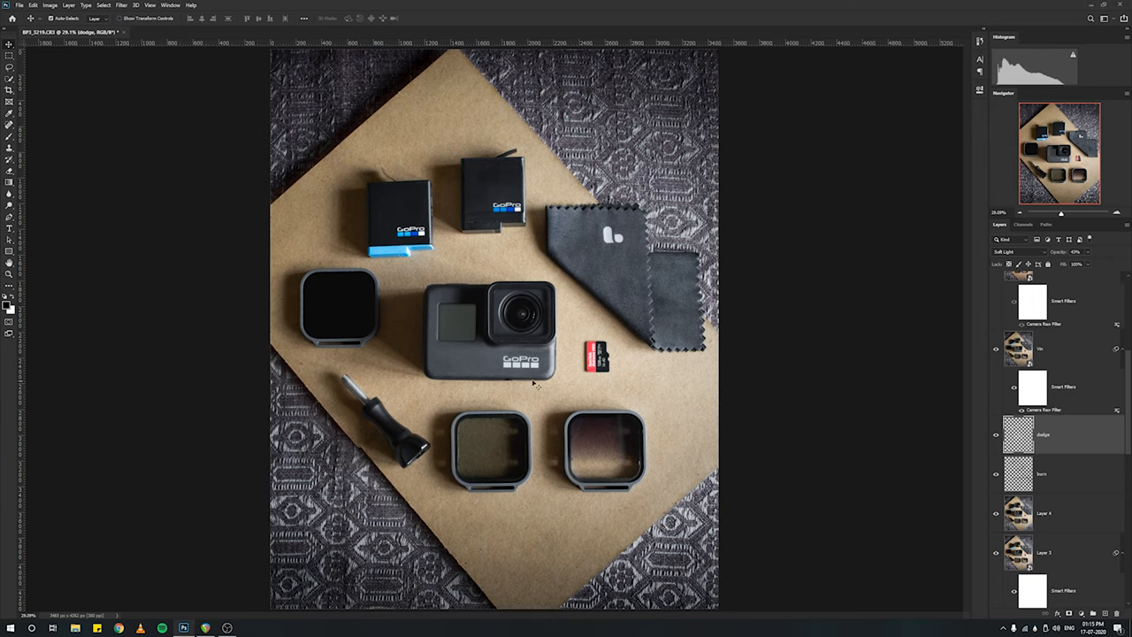
mouse_move(445, 350)
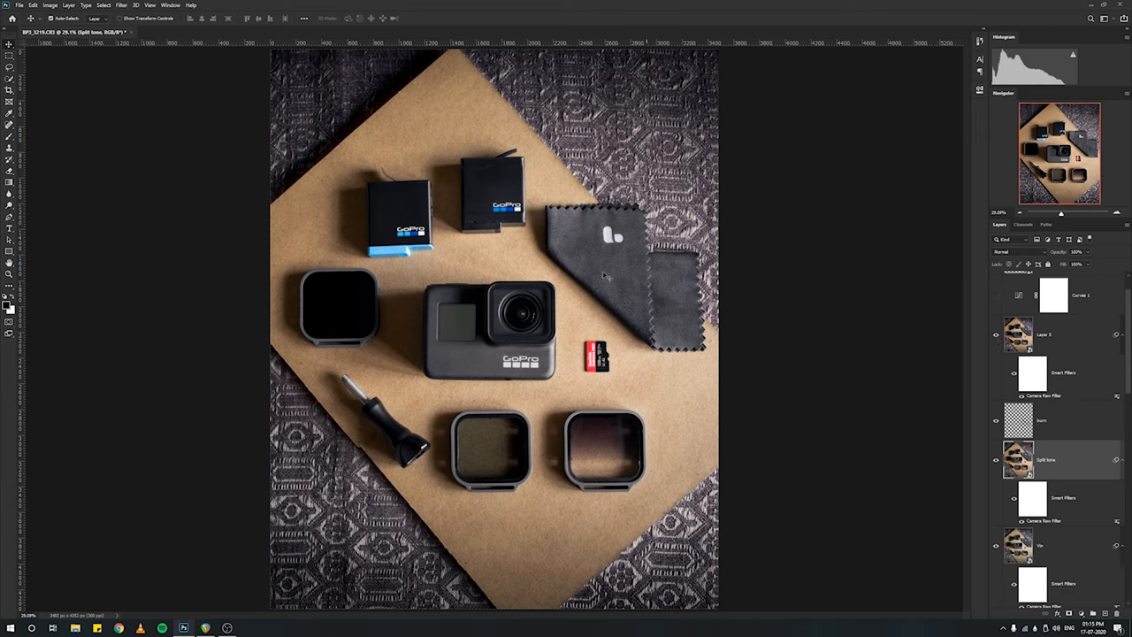
mouse_move(530, 329)
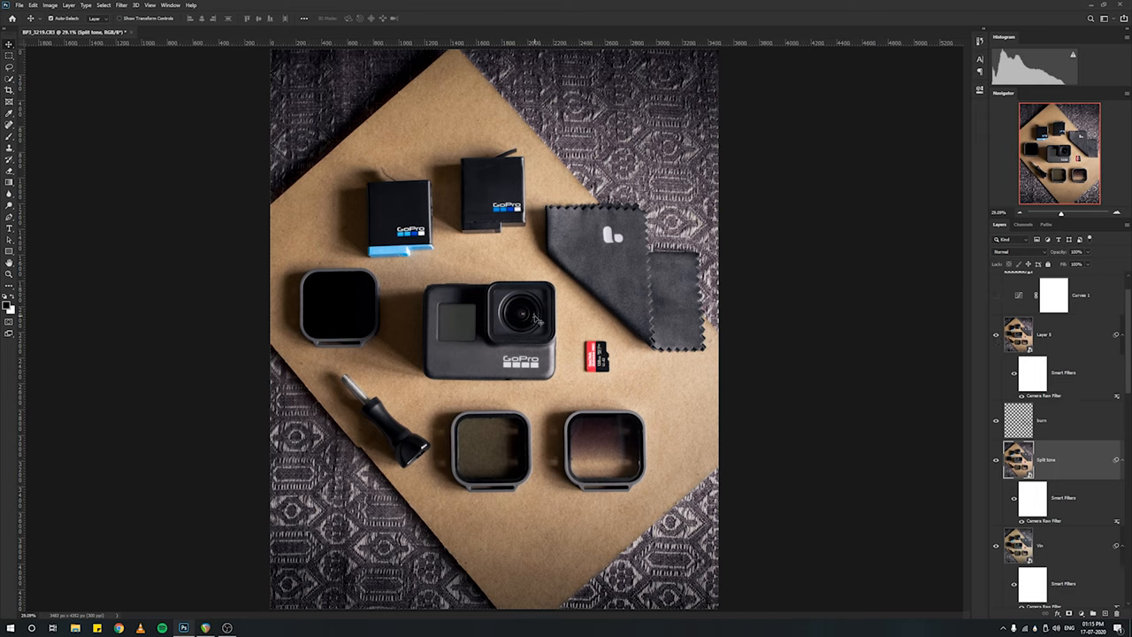